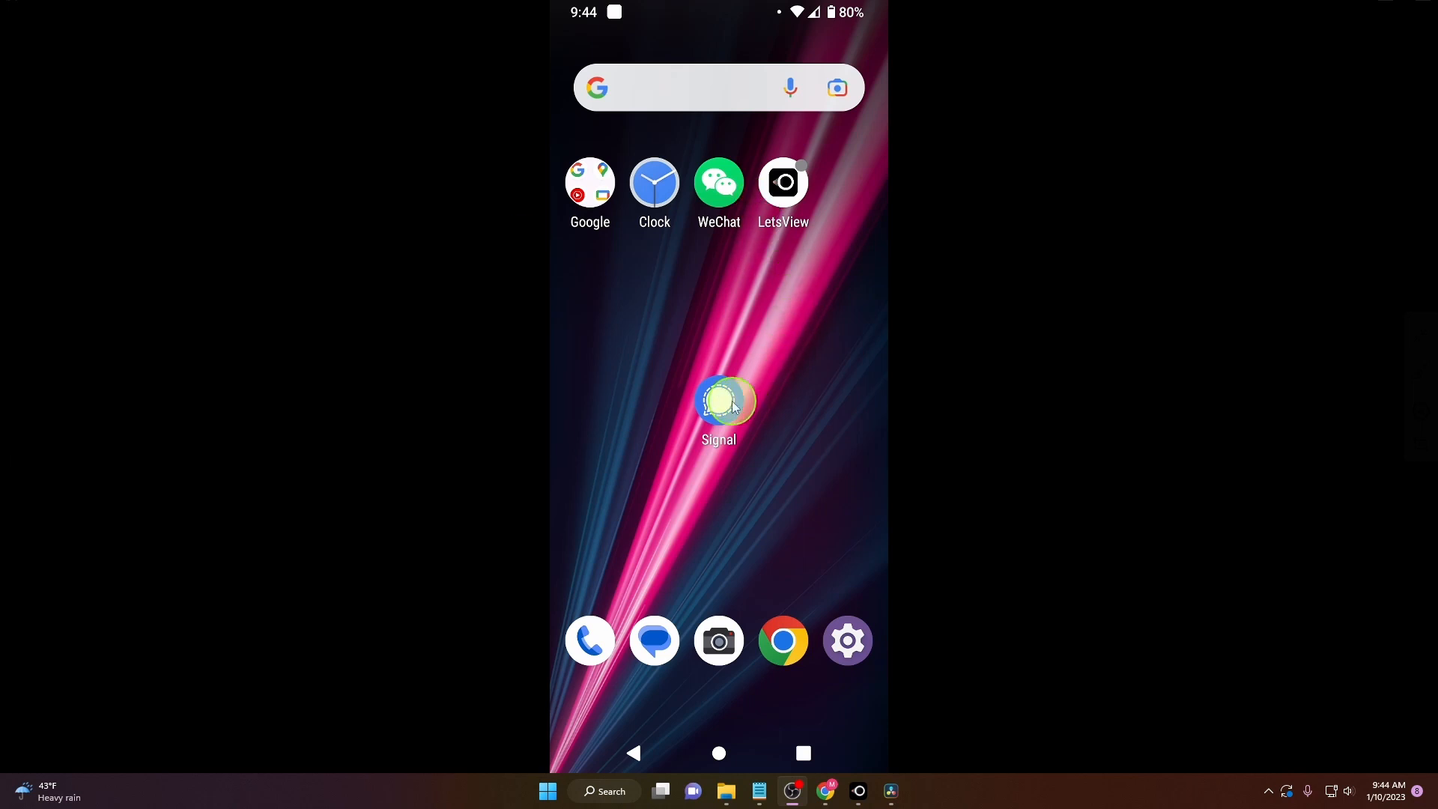
Launch Signal and open the Martin2023 conversation from the chat list.
click(717, 403)
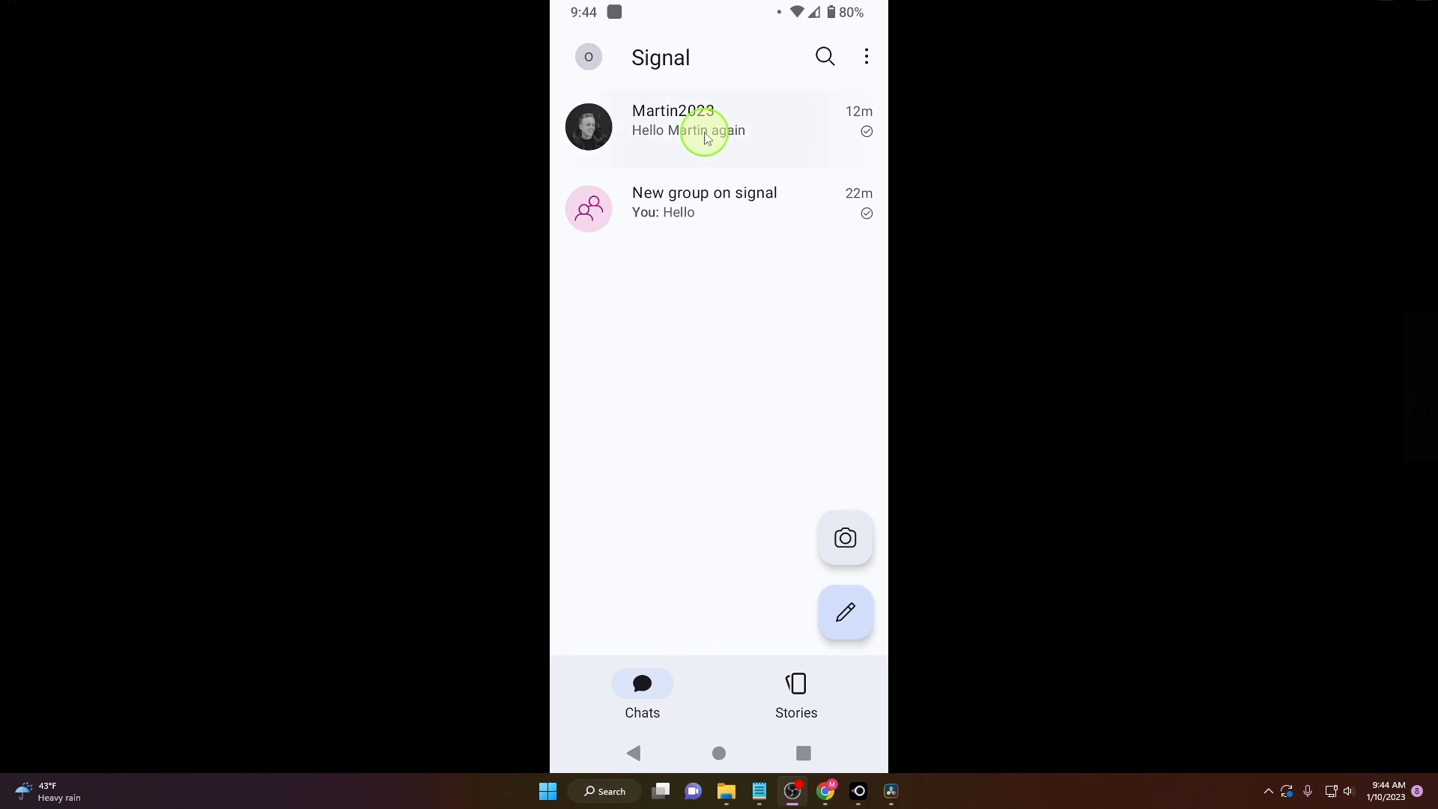
click(705, 128)
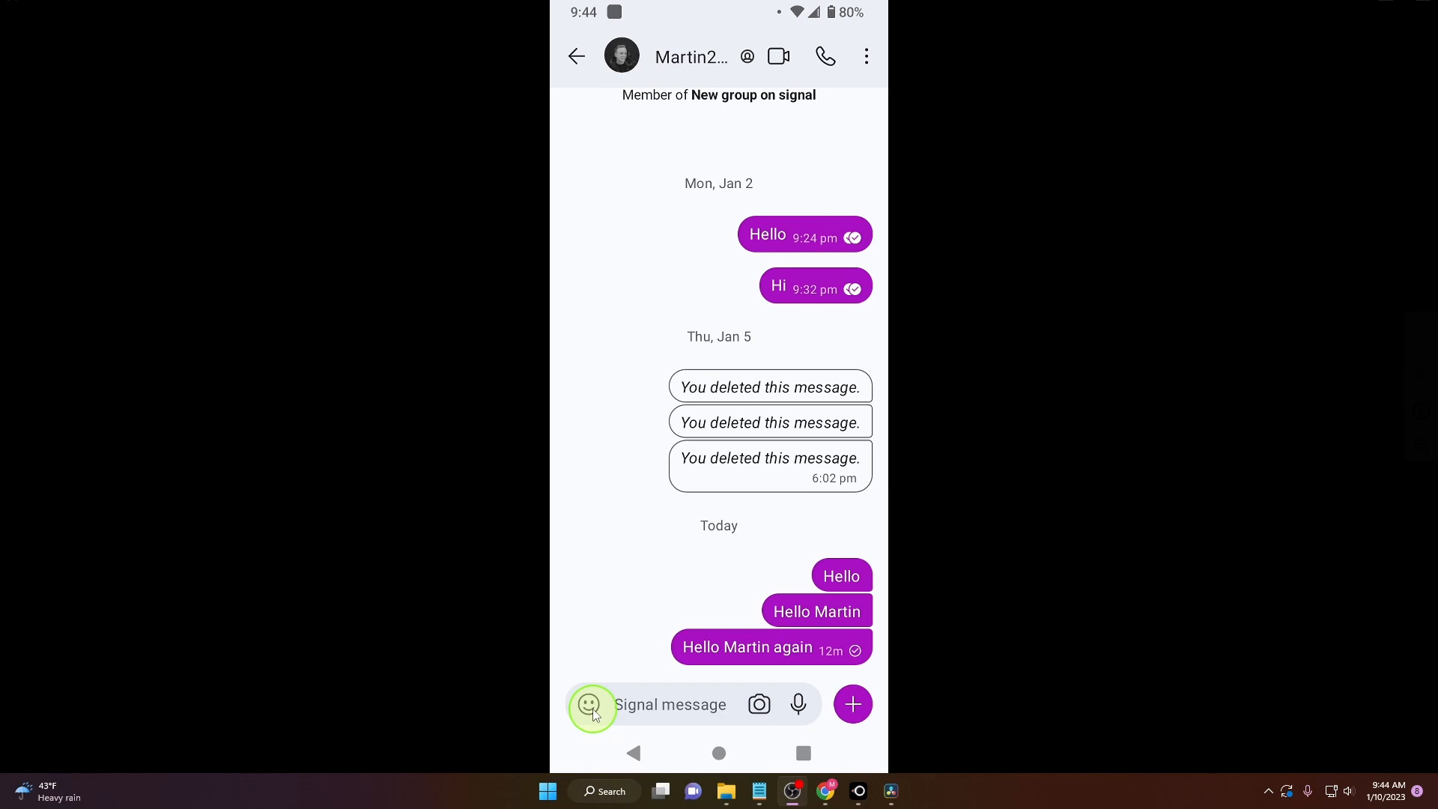
Show the sticker picker in the Martin2023 chat with the Bandit the Cat pack.
click(591, 704)
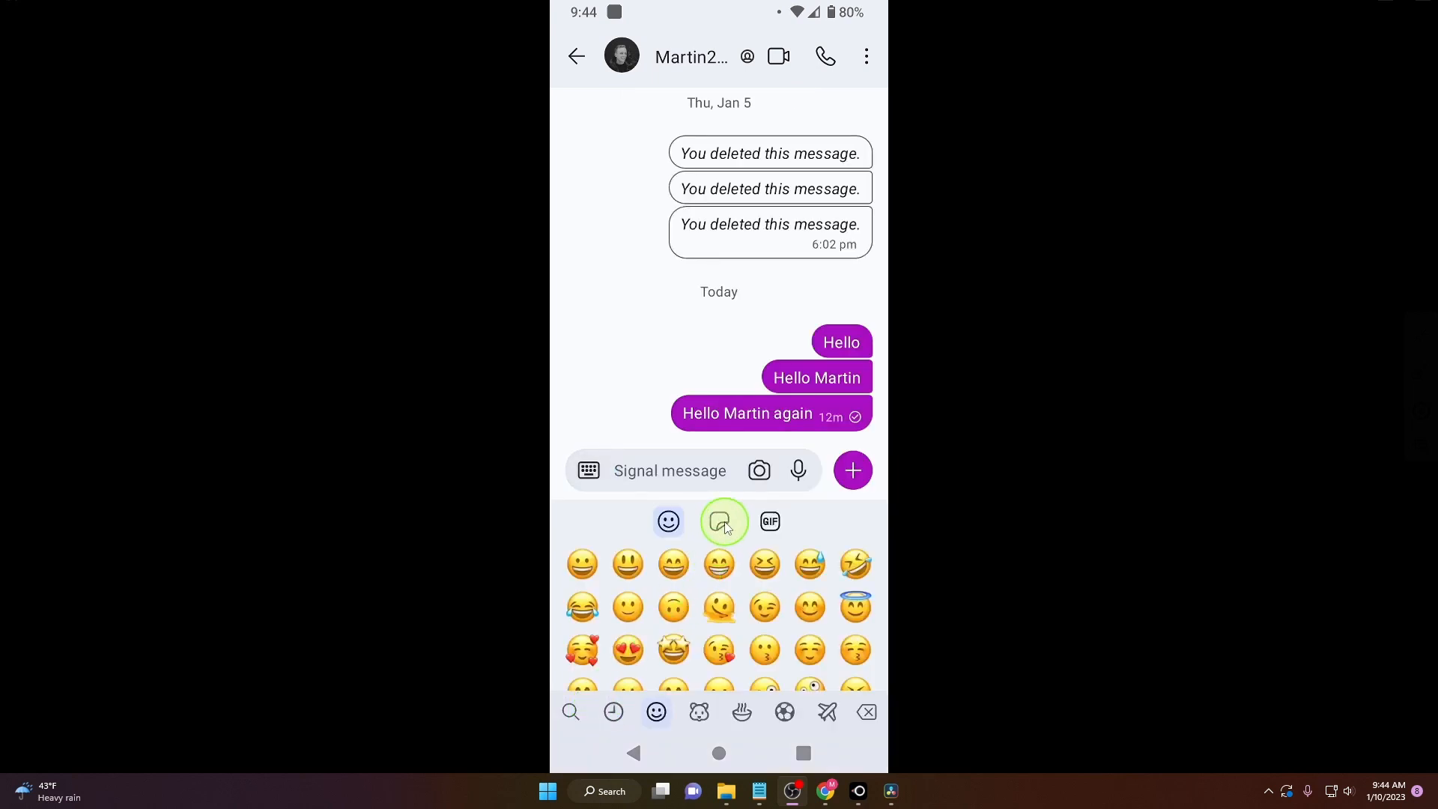
click(720, 521)
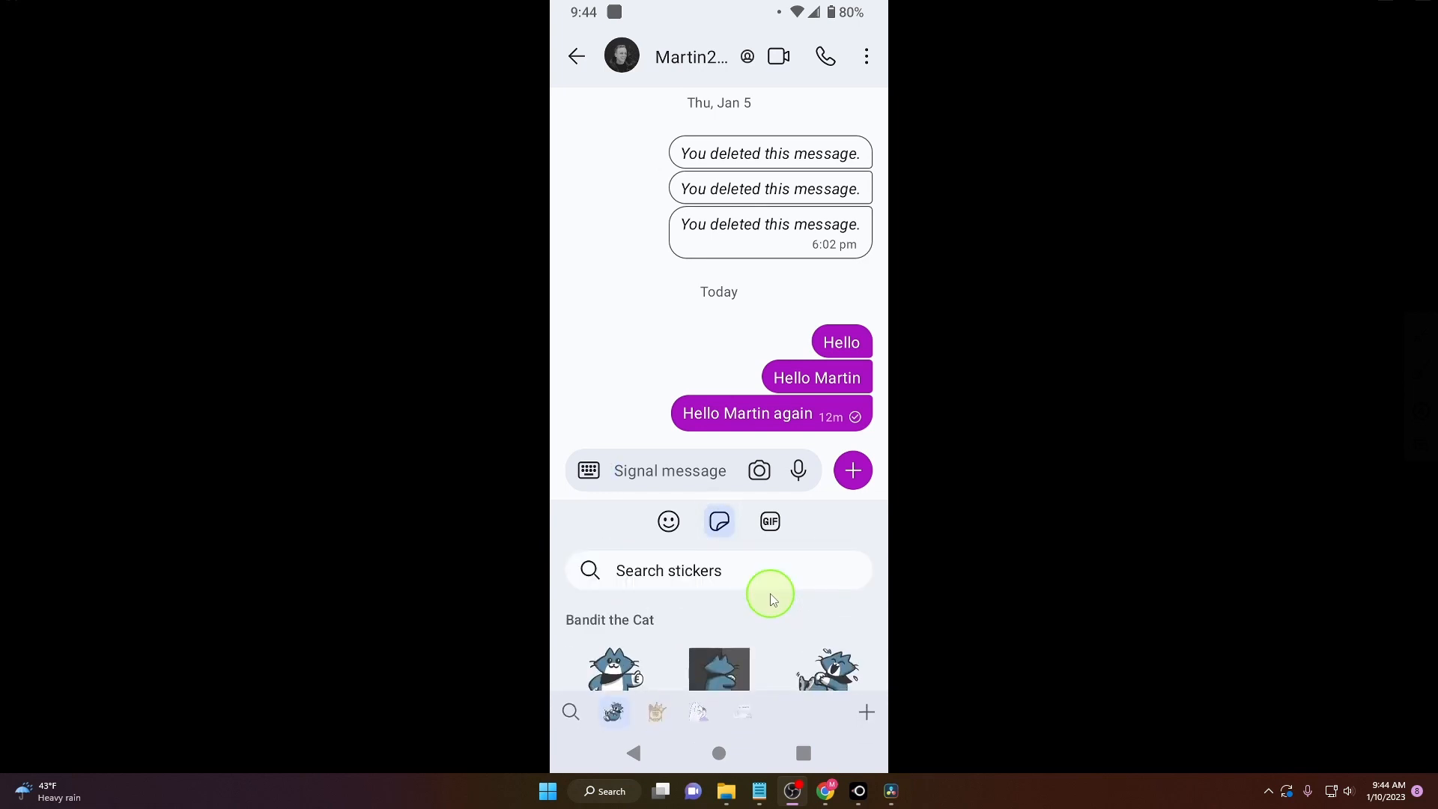
mouse_move(866, 711)
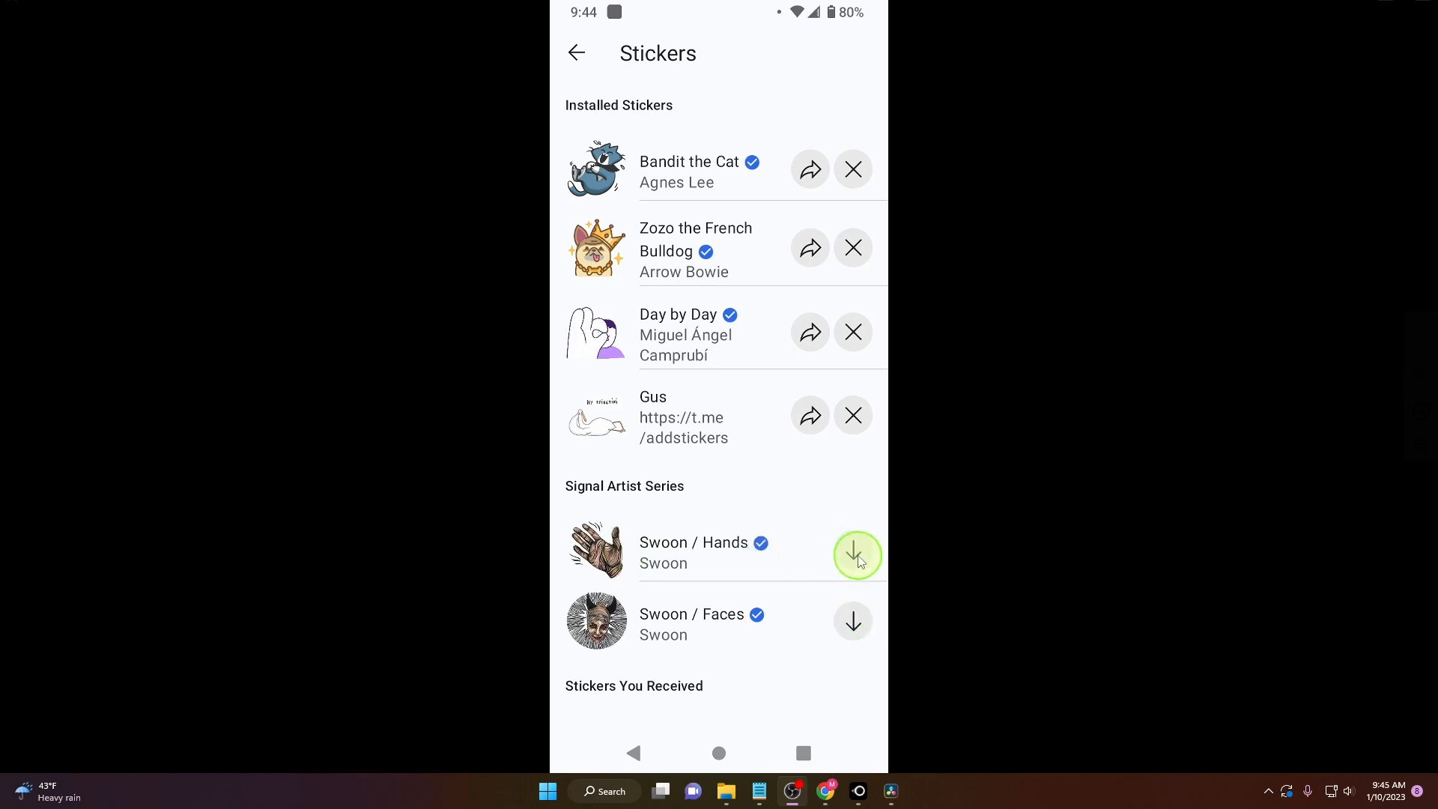
Install the Swoon / Hands and Swoon / Faces sticker packs.
click(857, 550)
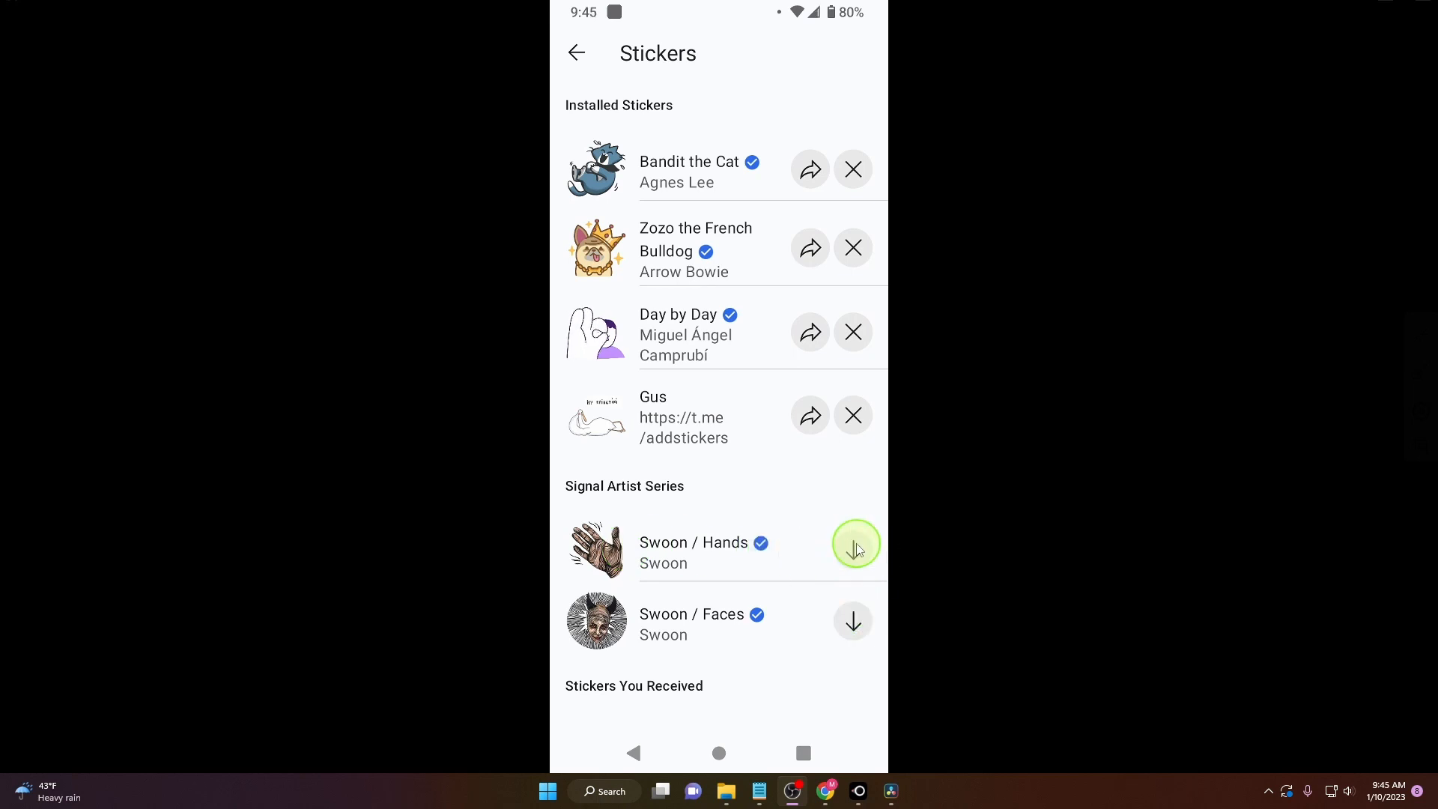
click(855, 544)
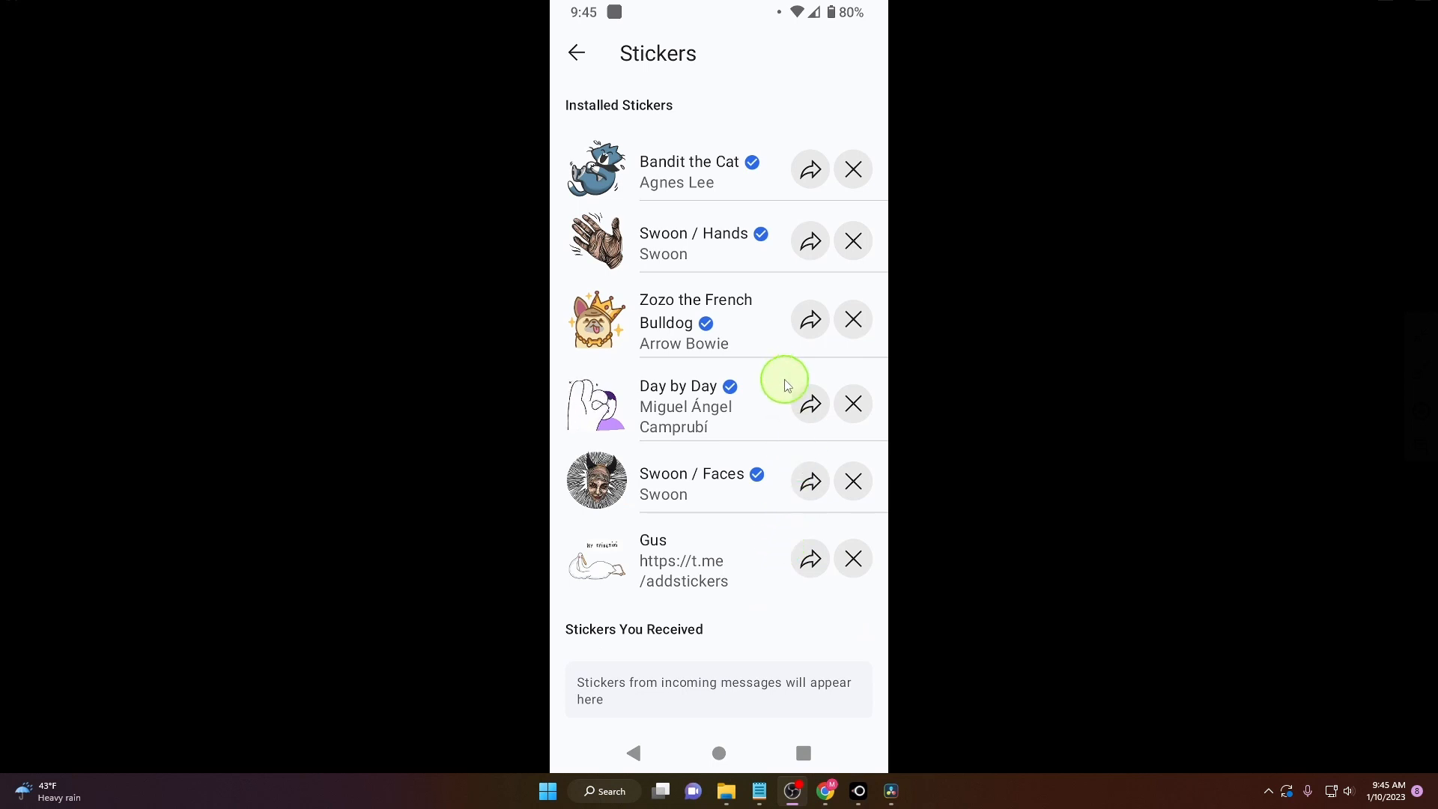
mouse_move(781, 363)
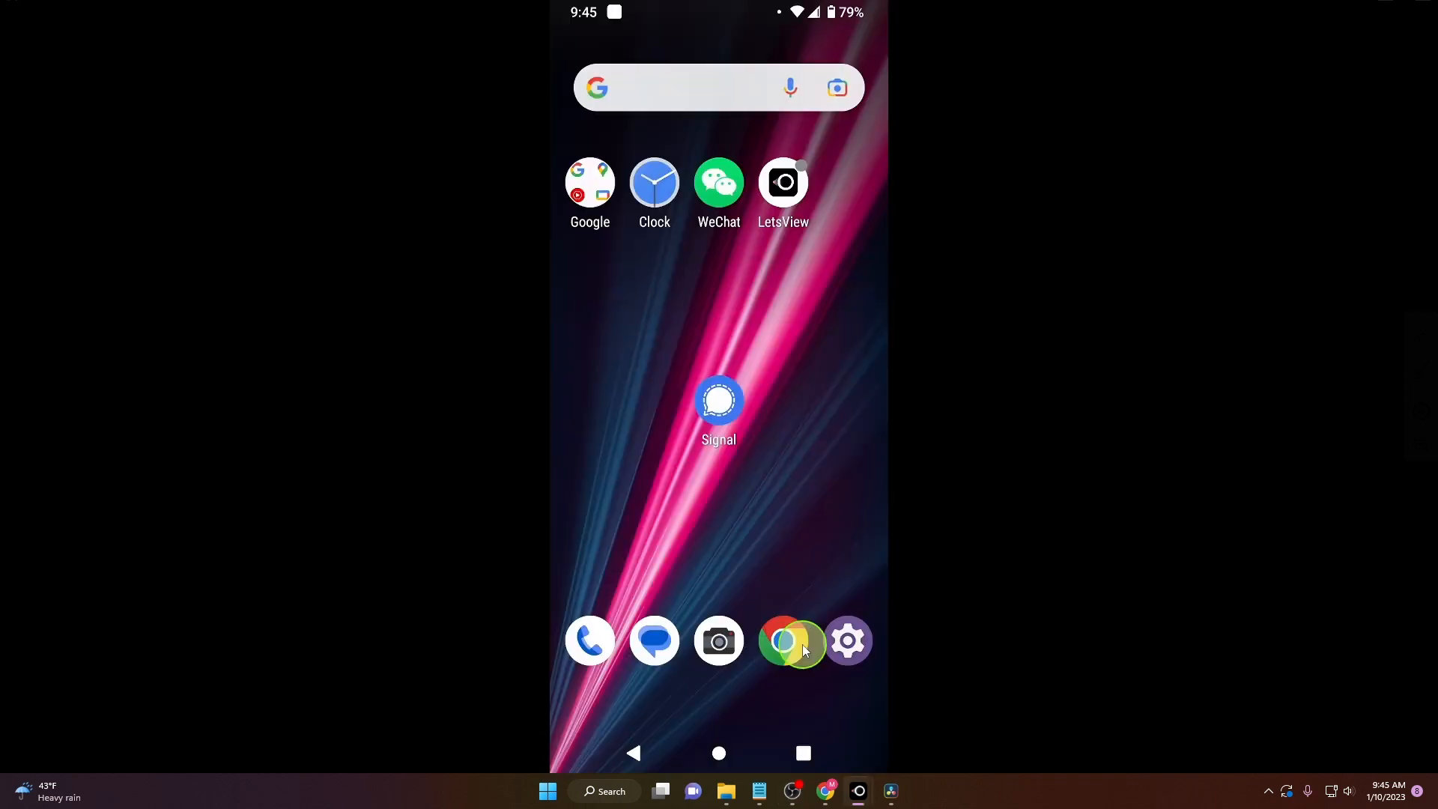
Navigate Chrome to the signalstickers.com pack directory via the 'signal' suggestion.
text(signal)
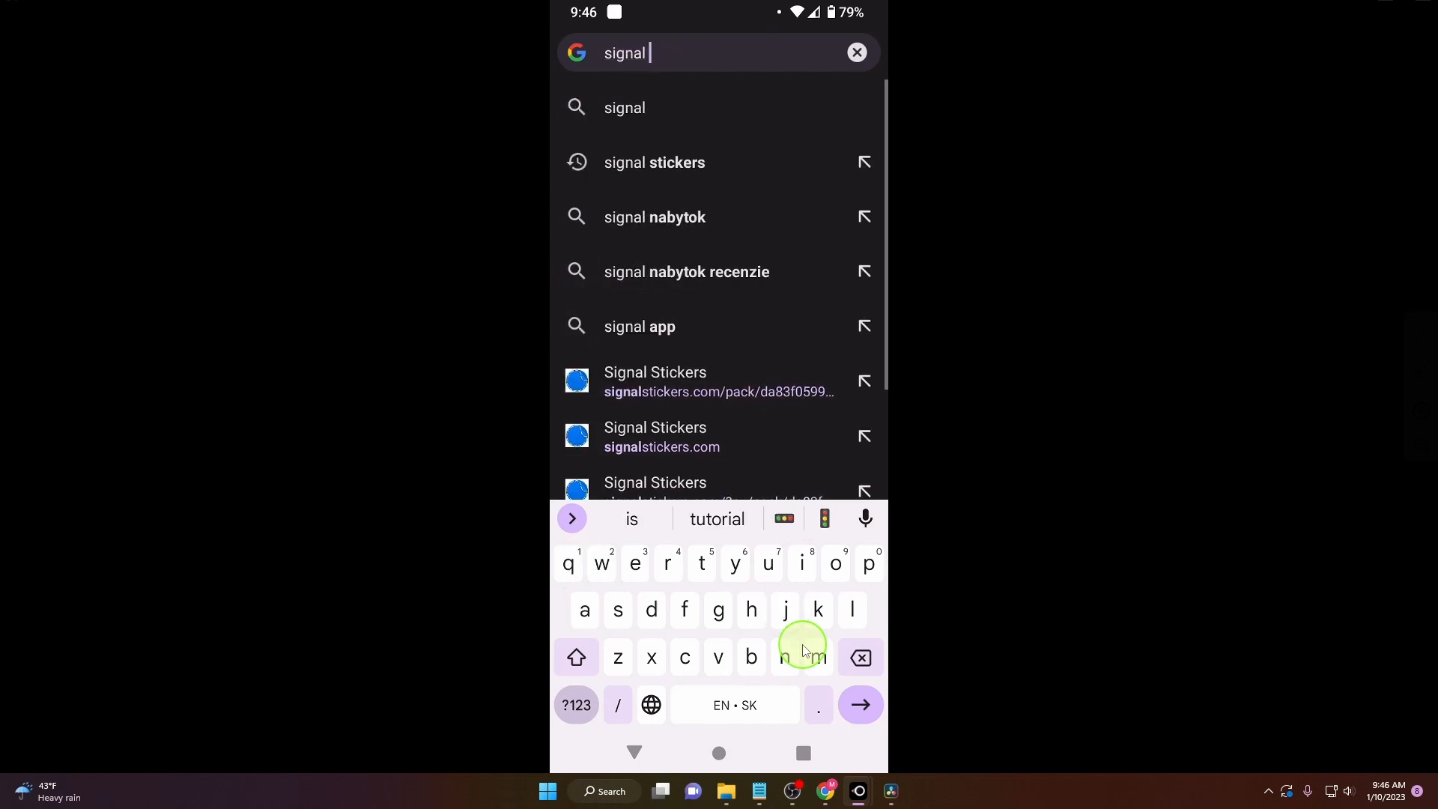
click(654, 161)
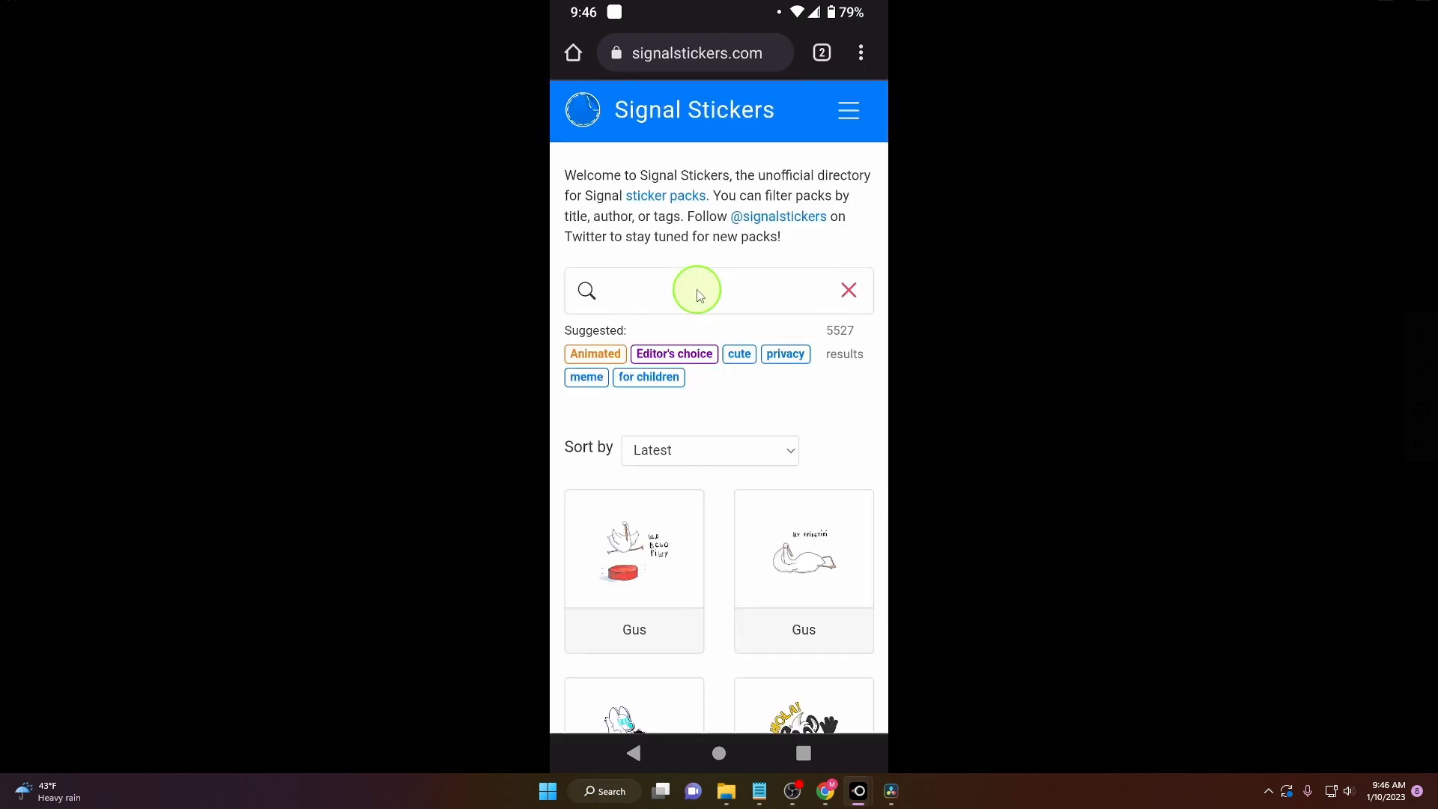
Locate the LOBO pack in the directory and view its page.
scroll(down, 3)
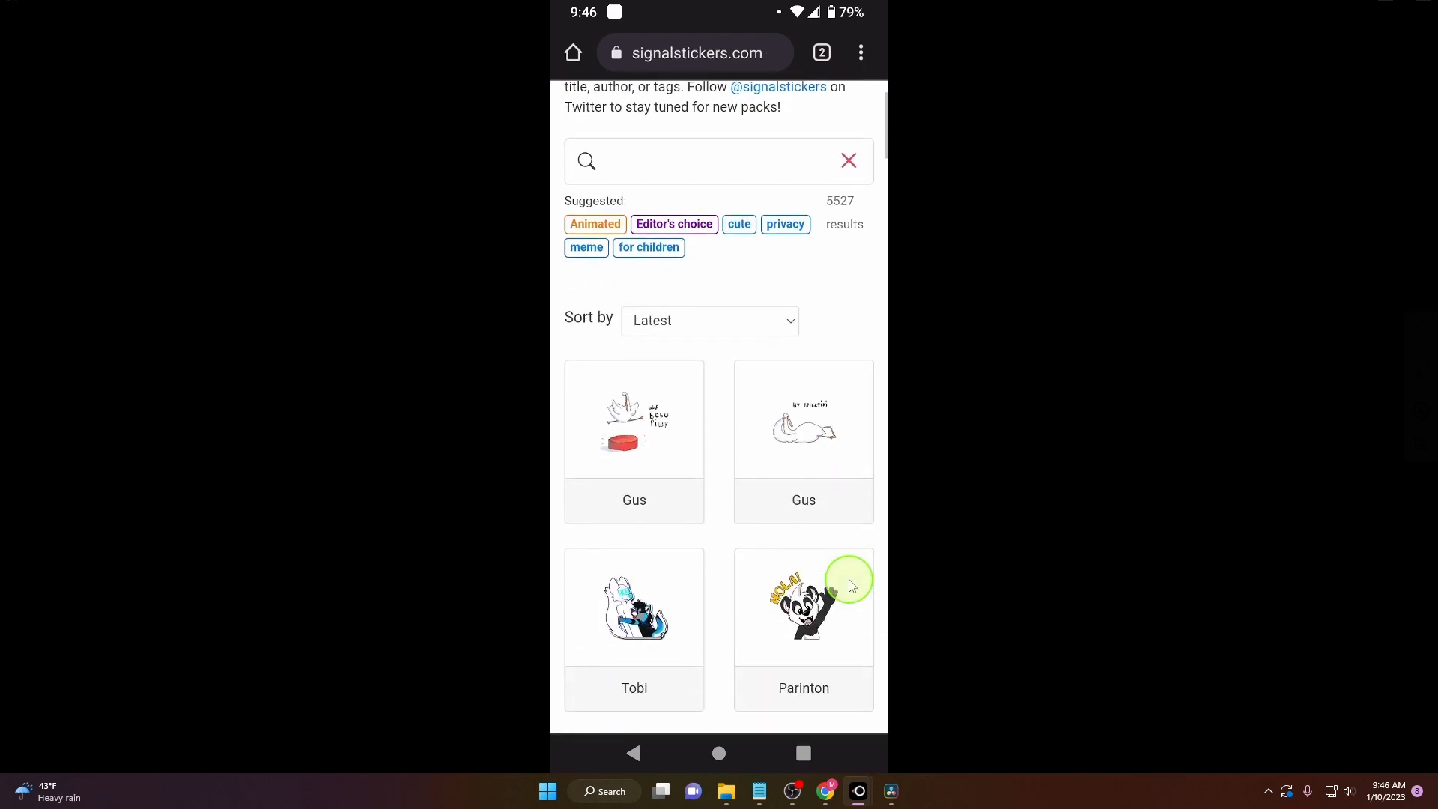
scroll(down, 3)
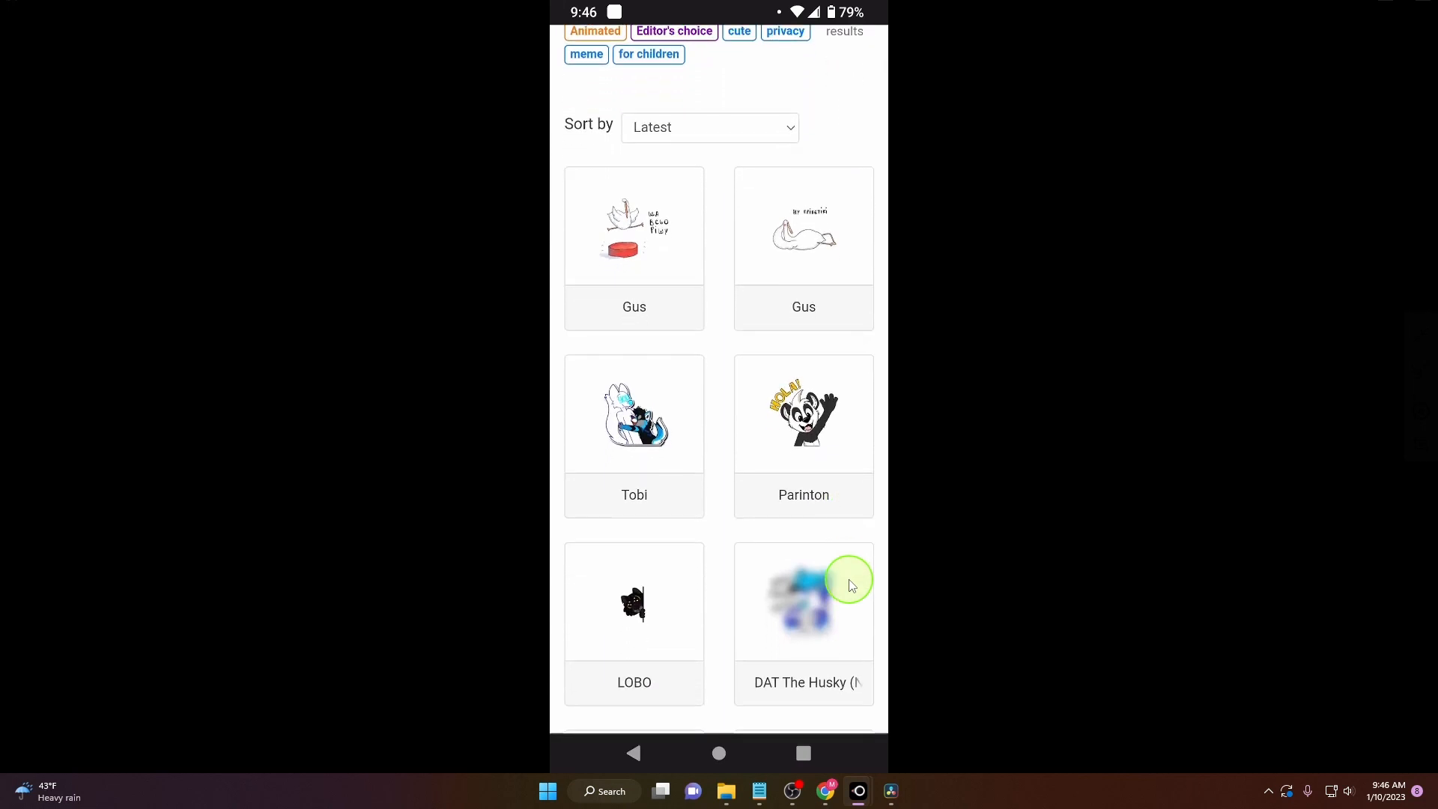
scroll(down, 3)
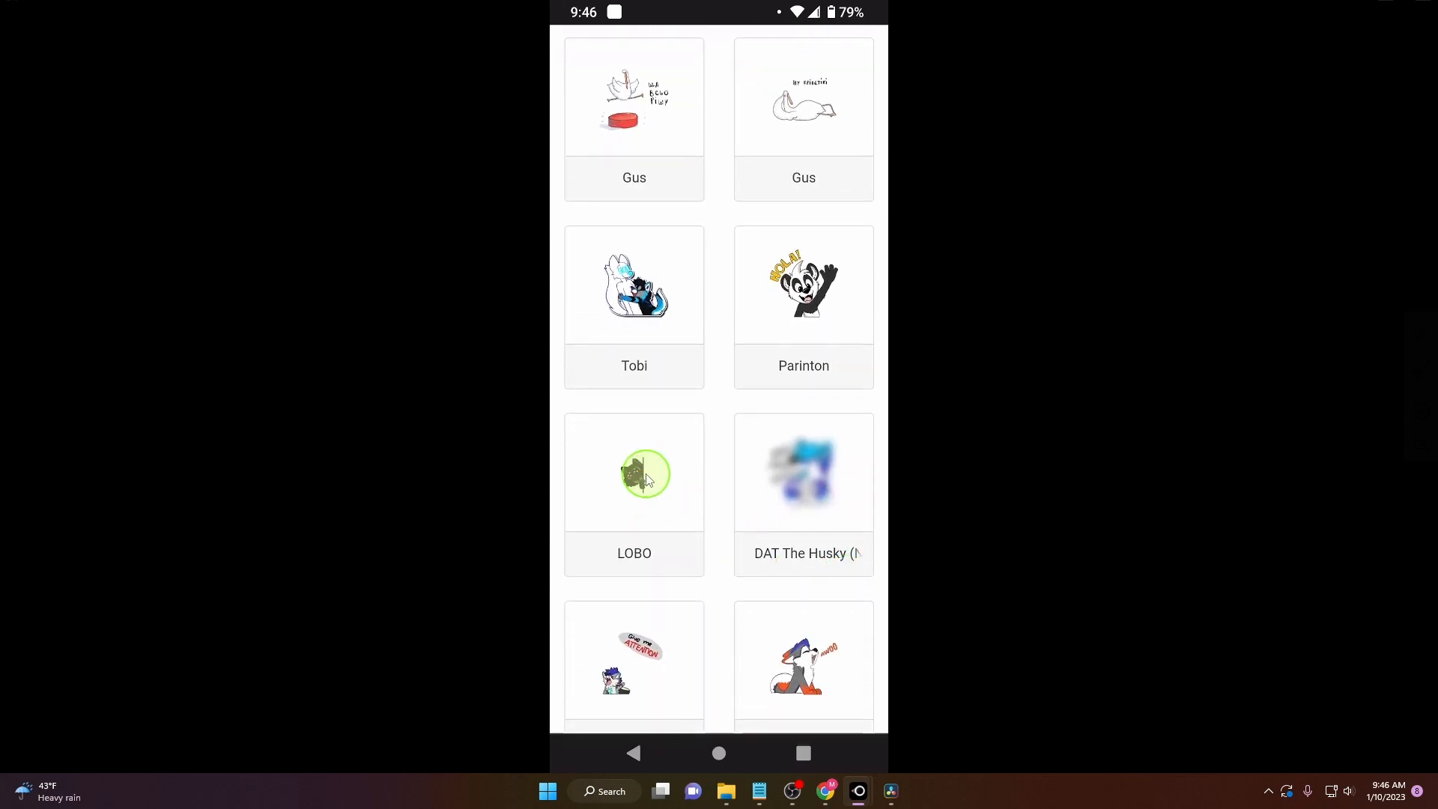
click(633, 474)
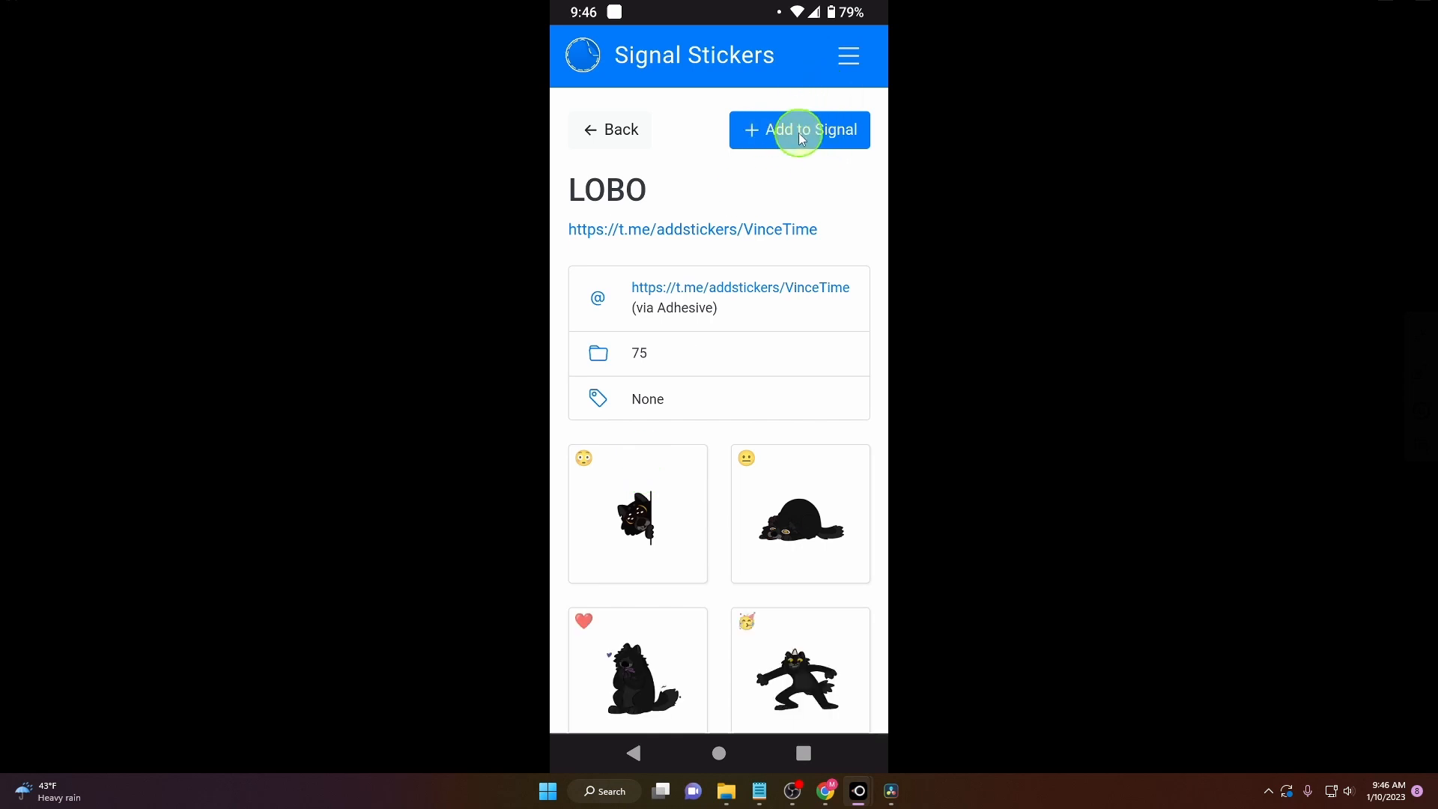
Add the LOBO pack to Signal and install it from Signal's sticker screen.
click(610, 129)
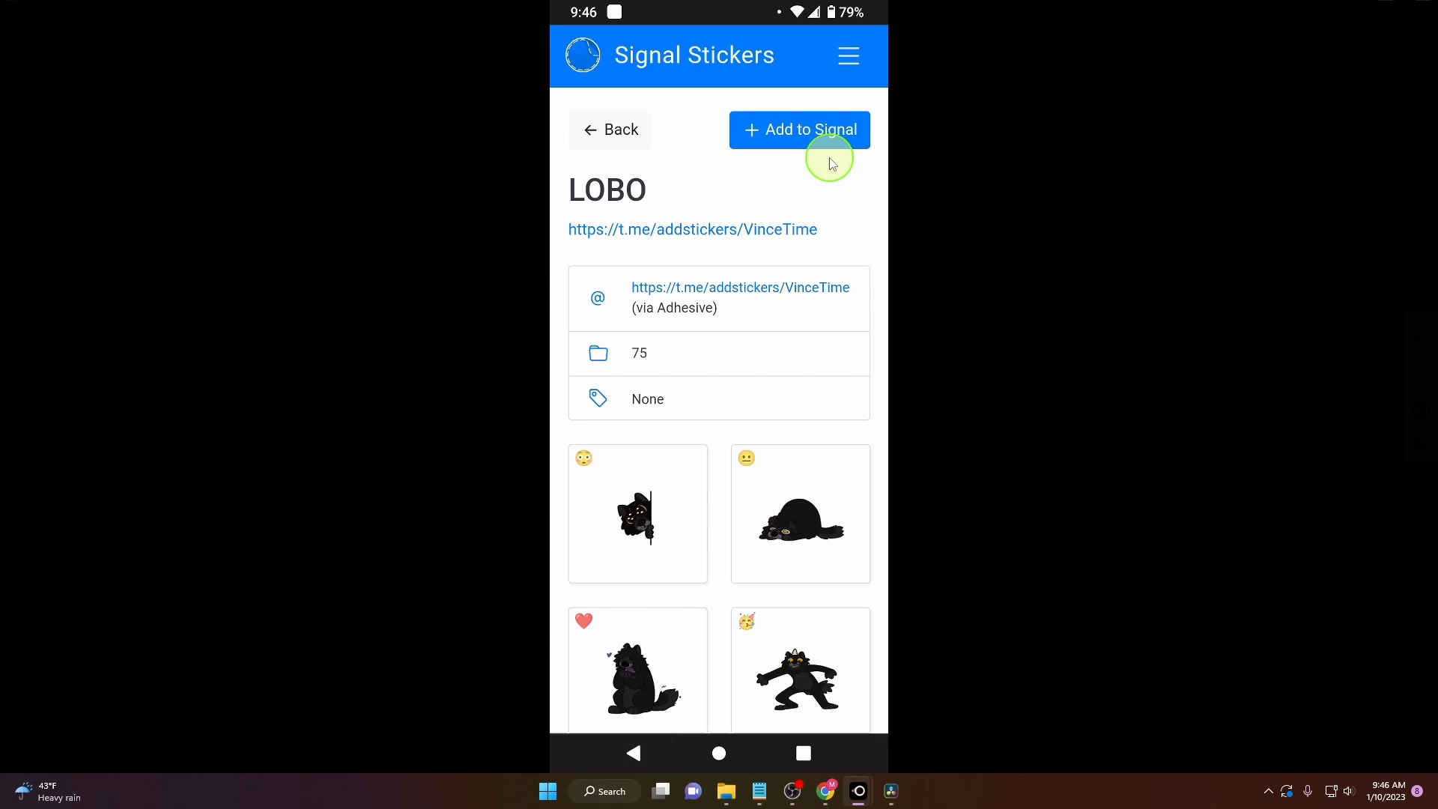
click(799, 129)
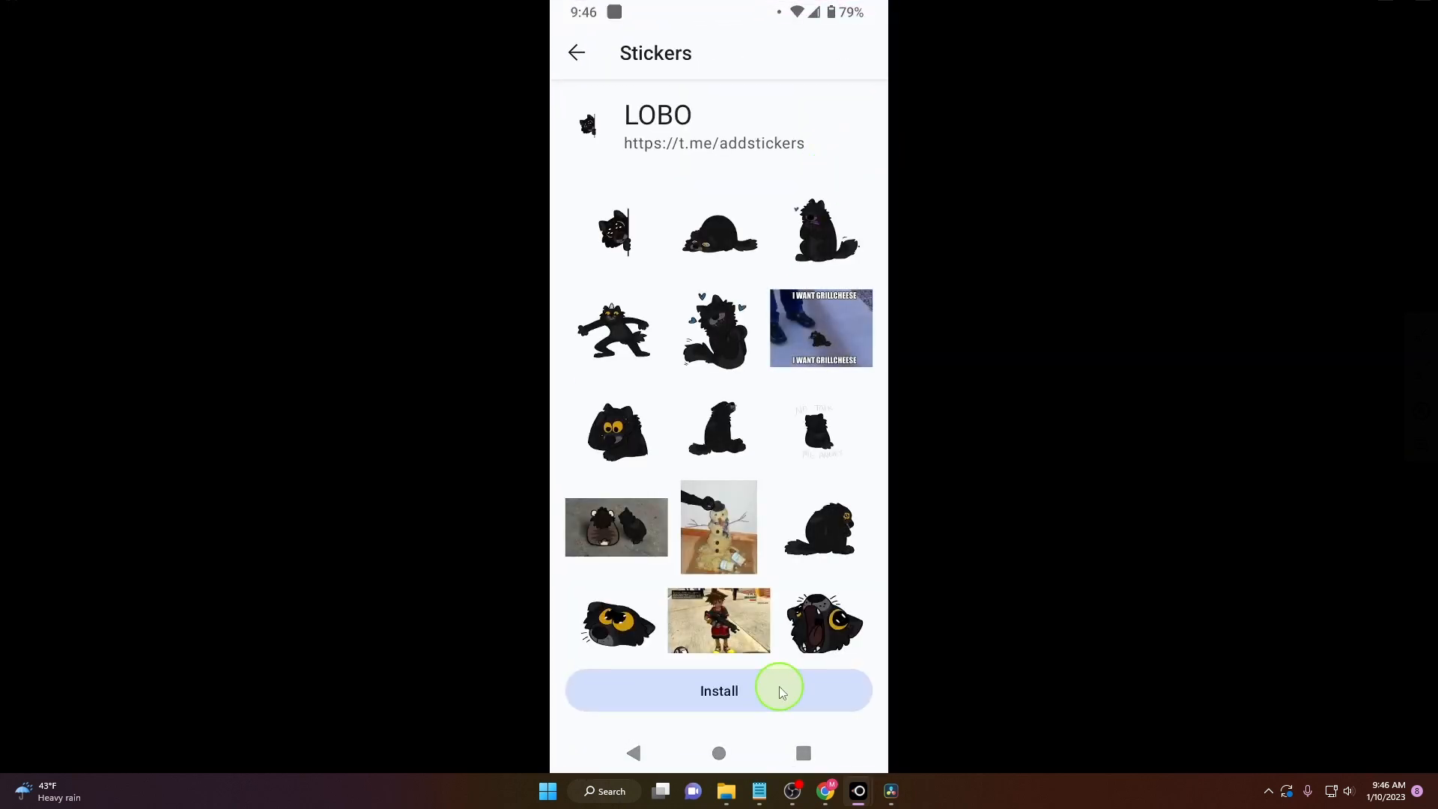
click(717, 690)
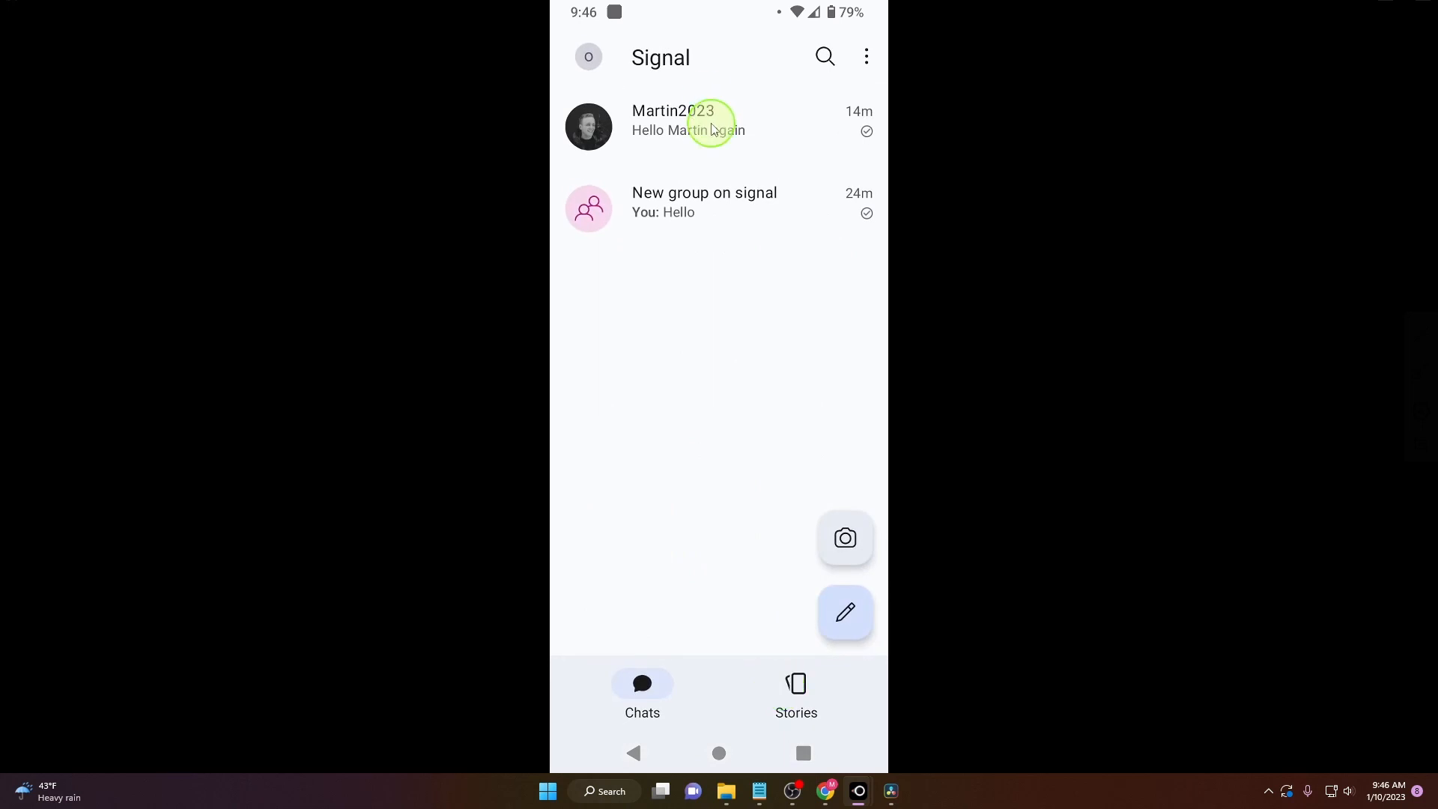
View the LOBO pack's stickers in the Martin2023 chat's sticker picker.
click(687, 125)
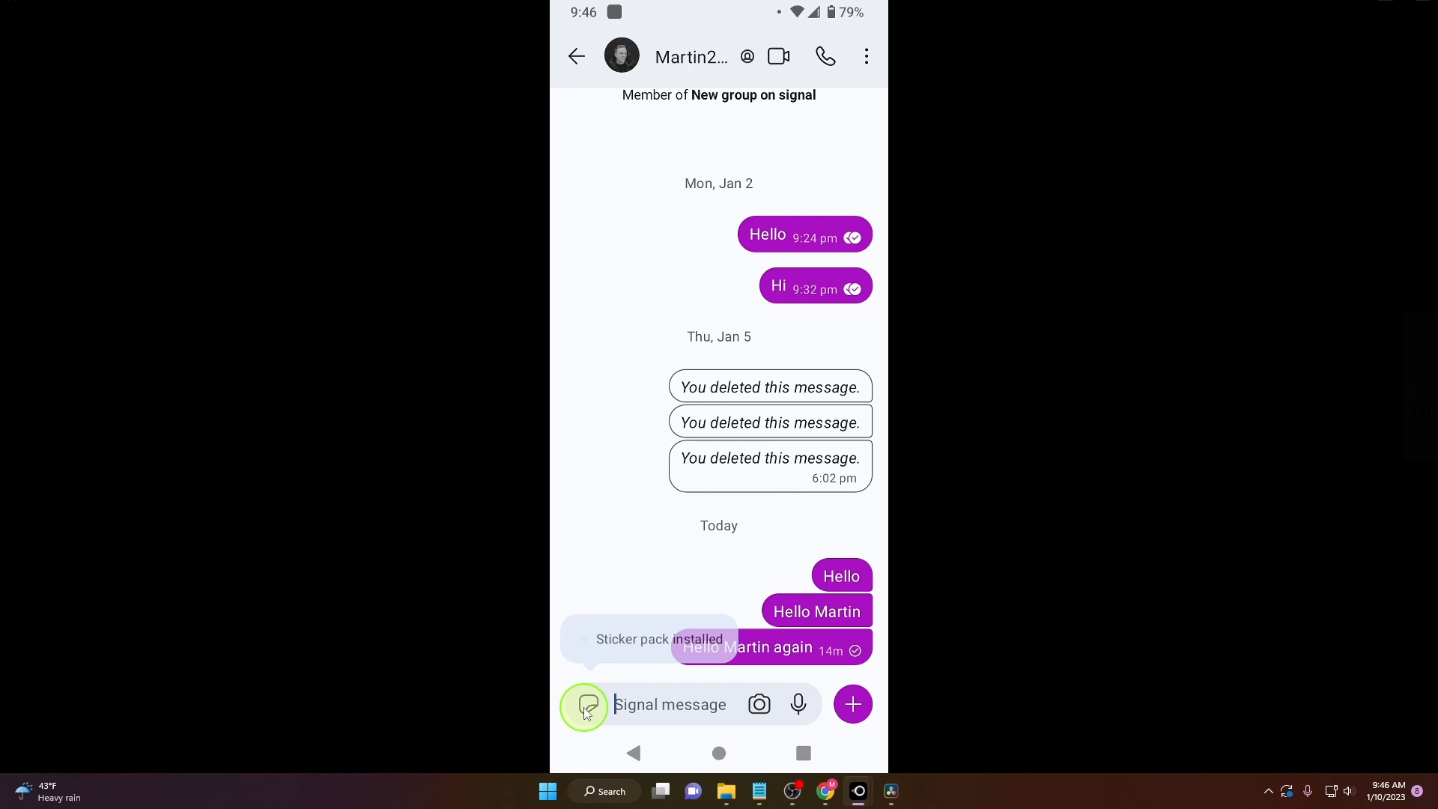
click(586, 703)
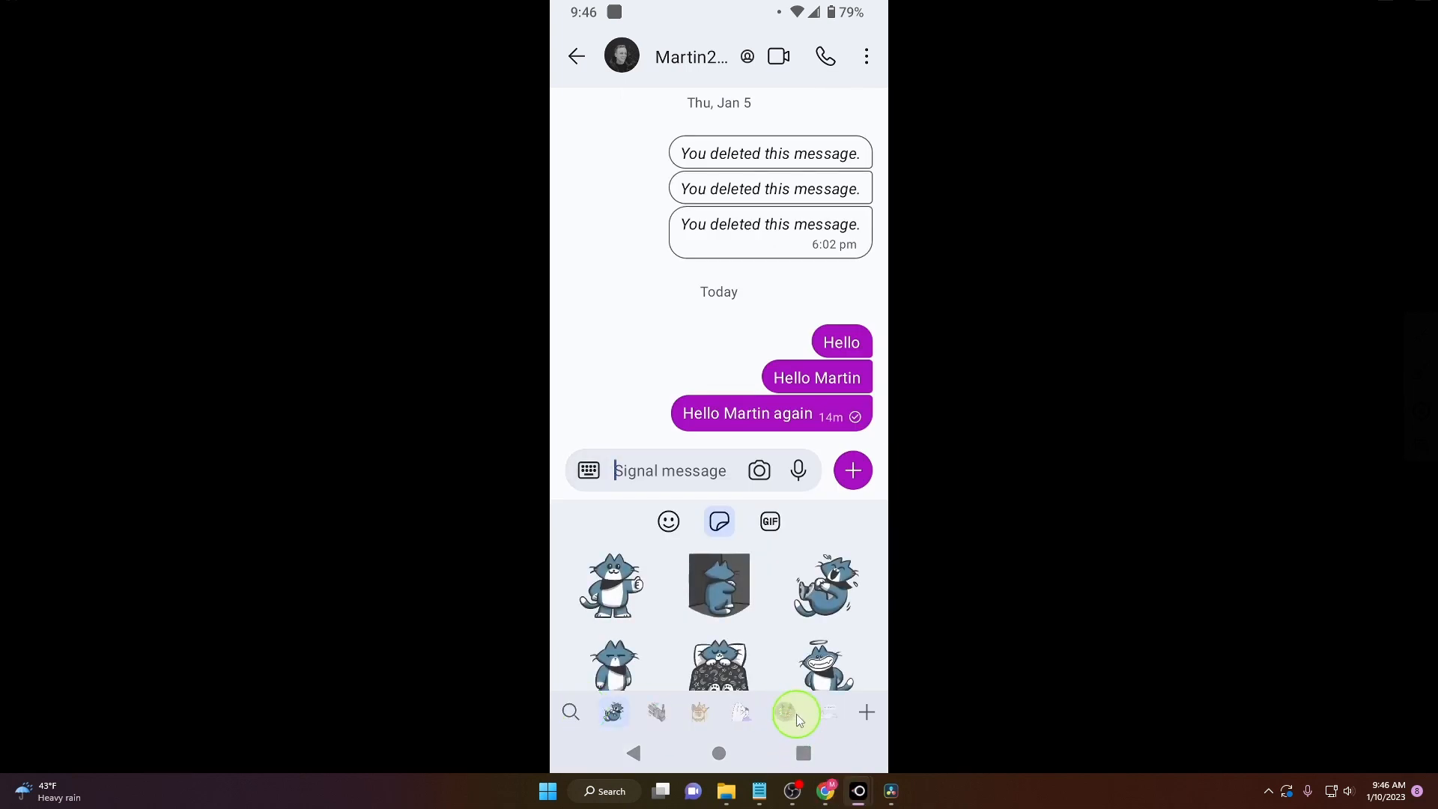
click(822, 713)
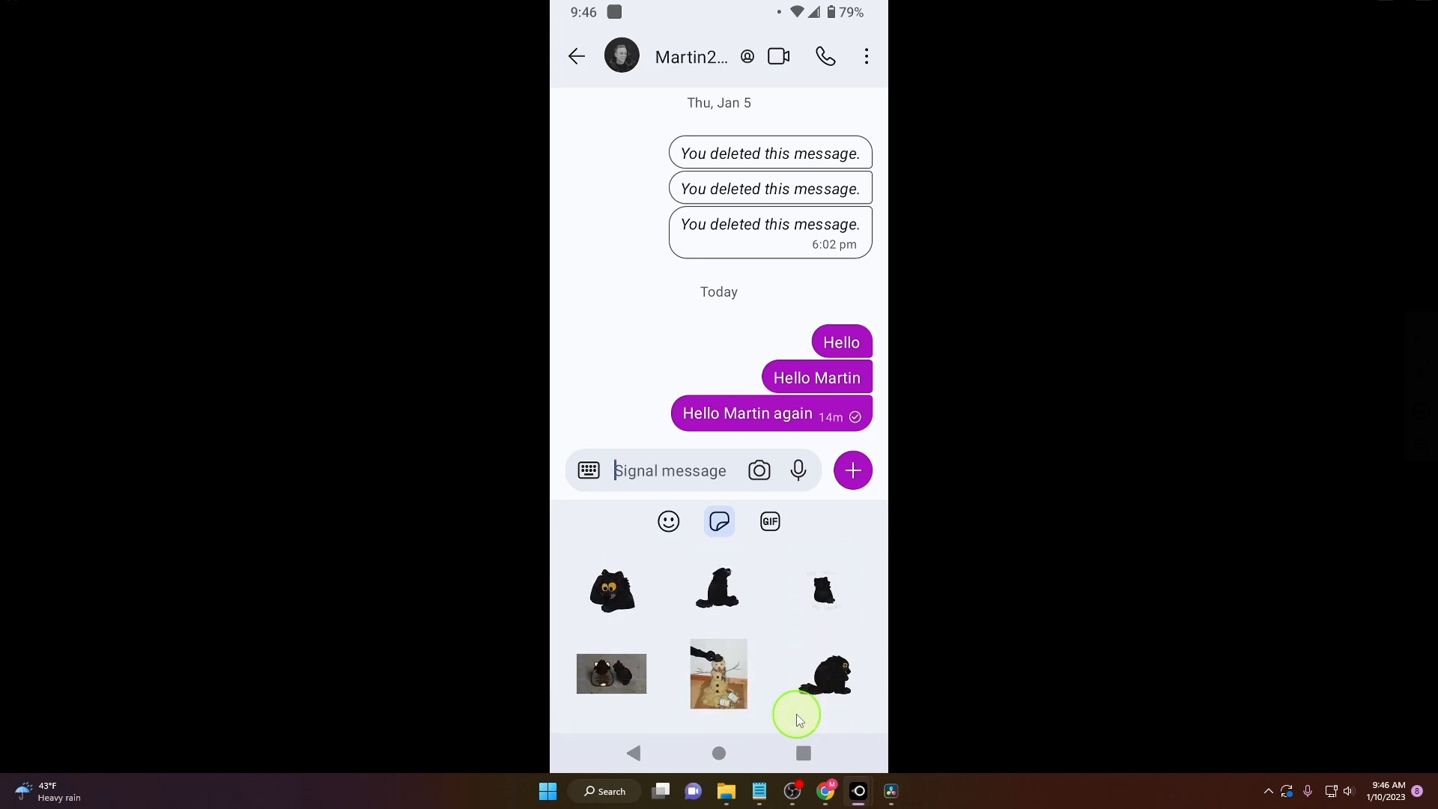
click(798, 716)
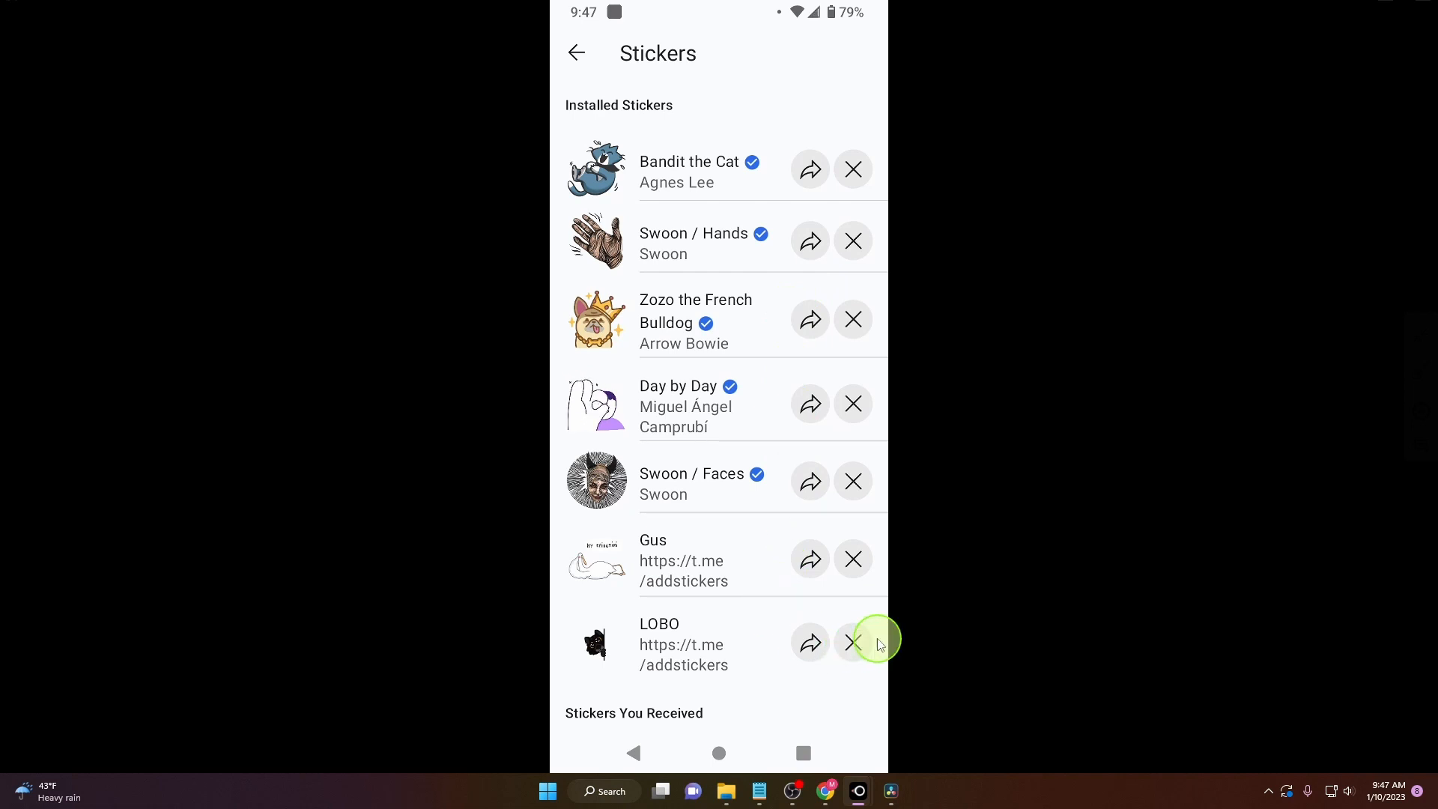
Delete the LOBO pack from the Installed Stickers list, leaving Gus last.
click(851, 642)
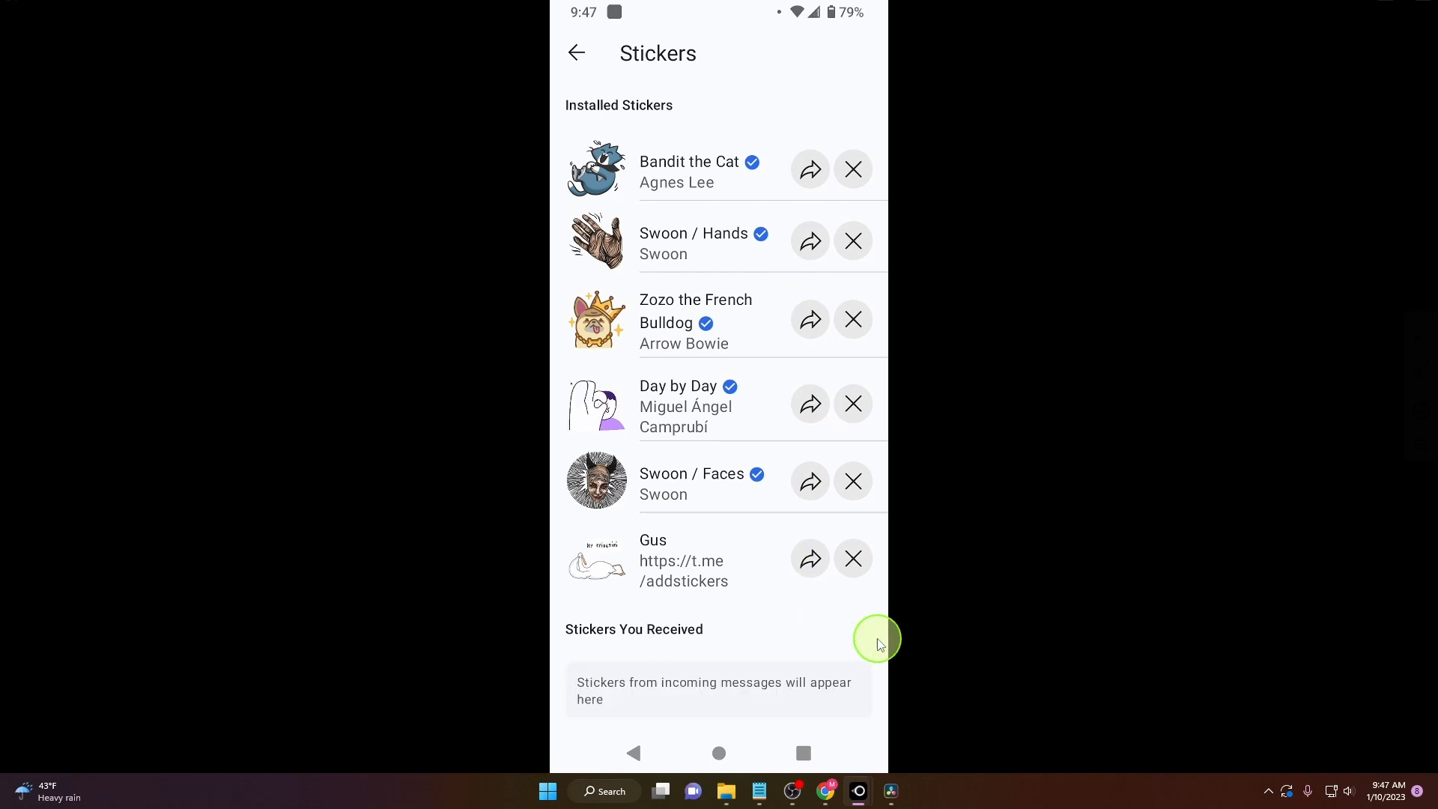
mouse_move(1179, 440)
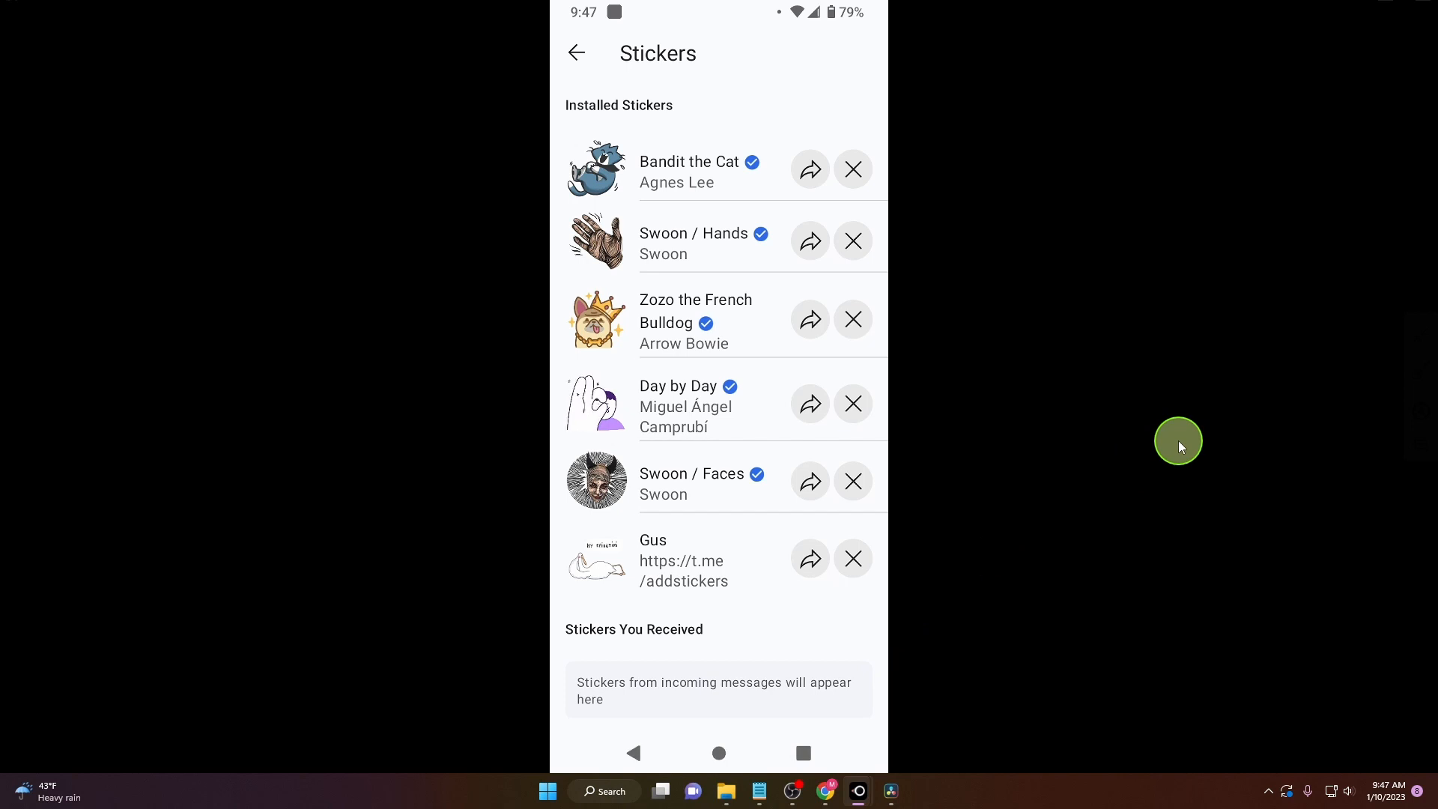